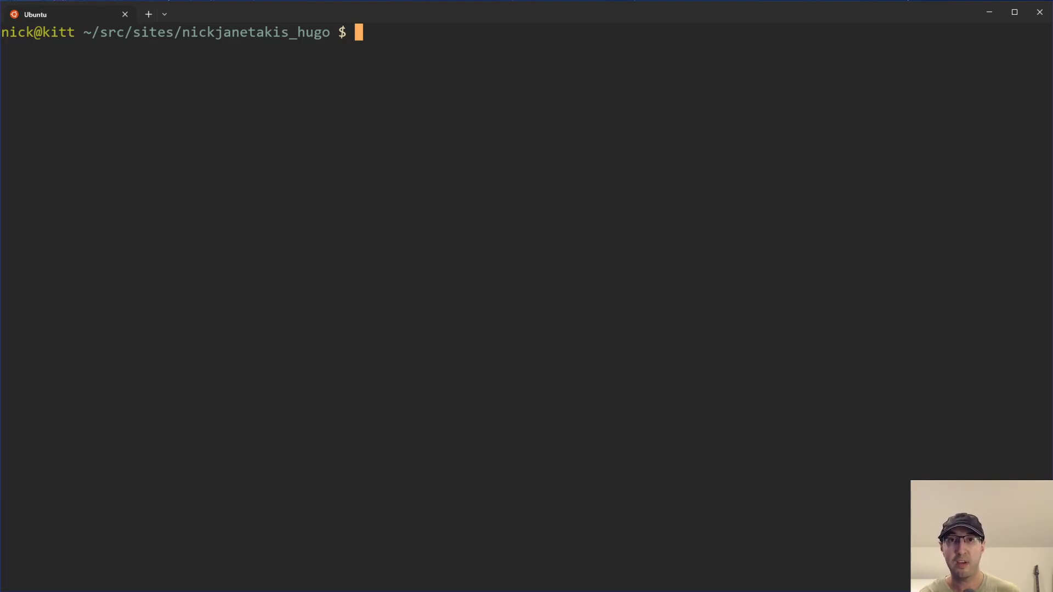
- Launch Vim on the current Hugo project directory so the Fern file tree appears
{"action": "type", "text": "vim ."}
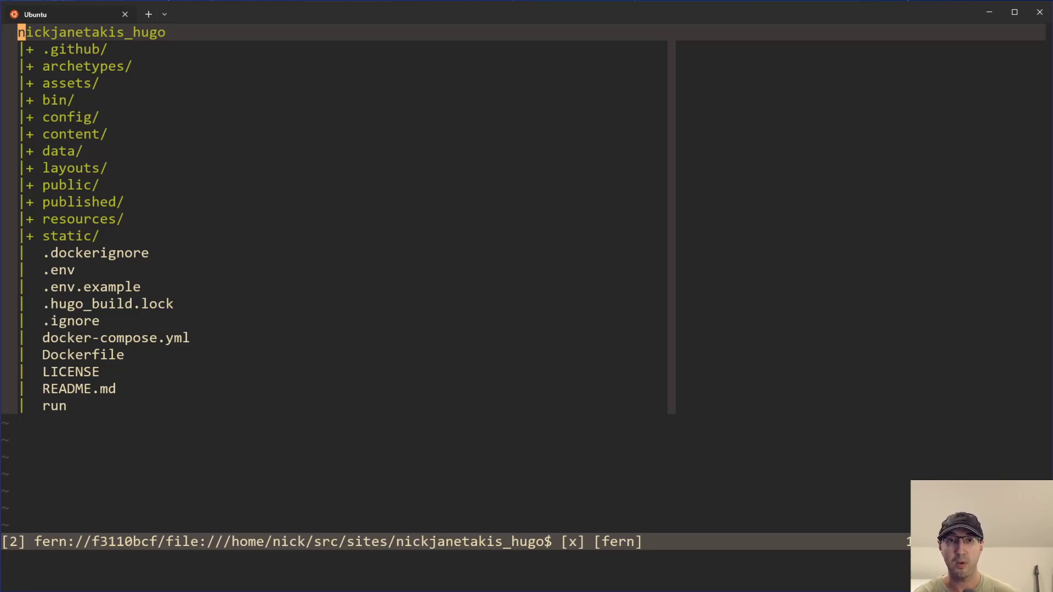
{"action": "type", "text": "curl"}
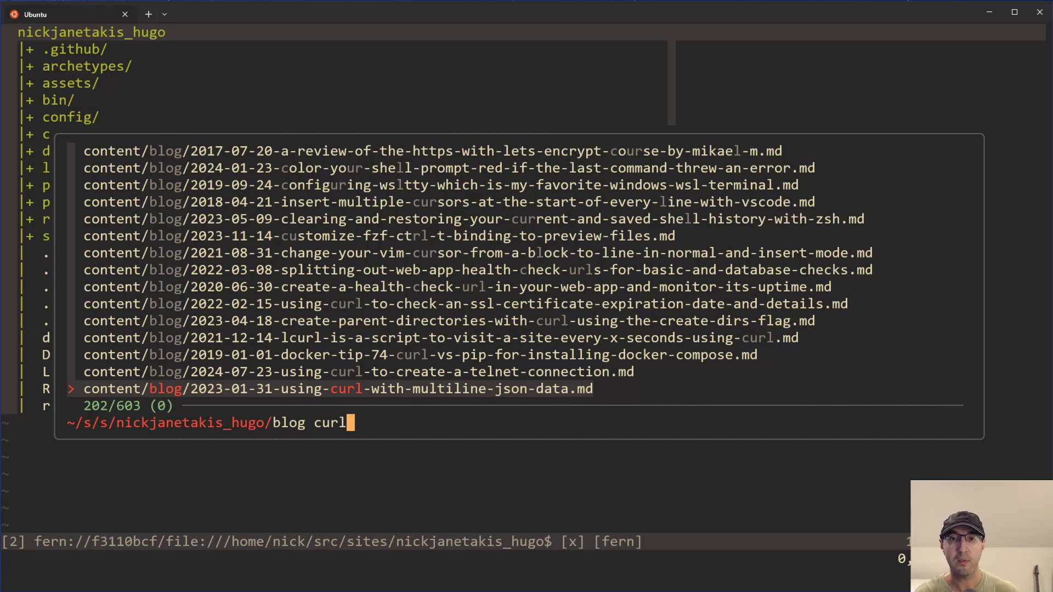
{"action": "key", "text": "Enter"}
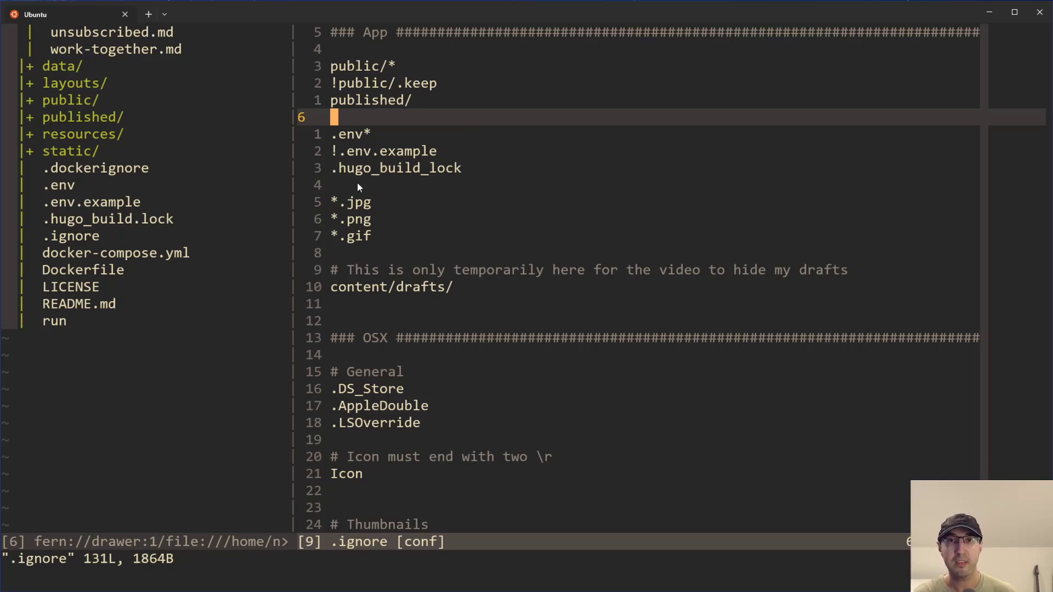
{"action": "mouse_move", "coordinate": [365, 137]}
{"action": "type", "text": "blog curl"}
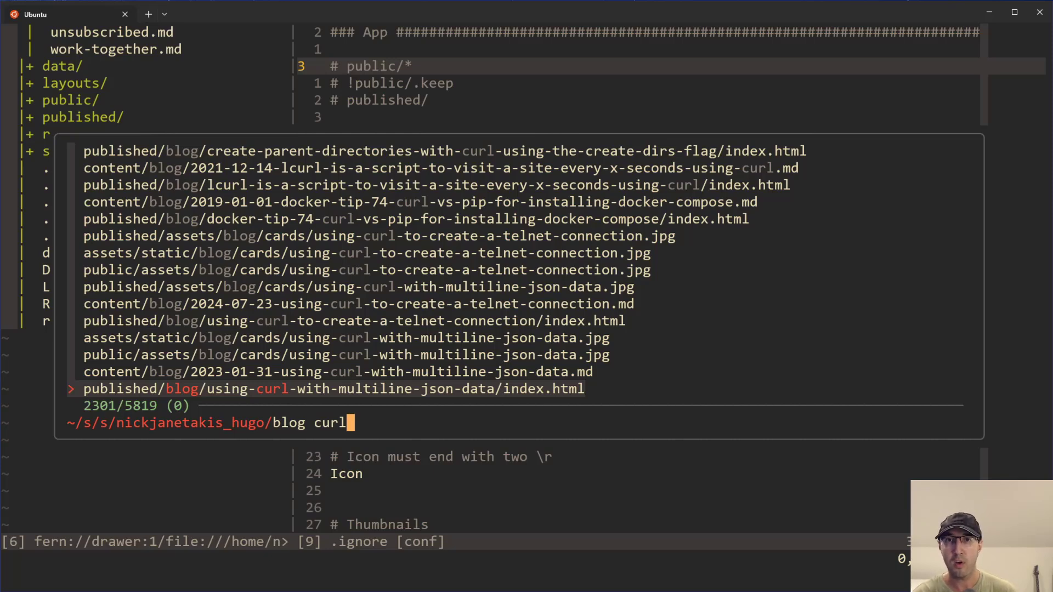
- Browse the fzf 'curl' matches down to the curl multiline json card image result
{"action": "key", "text": "Up"}
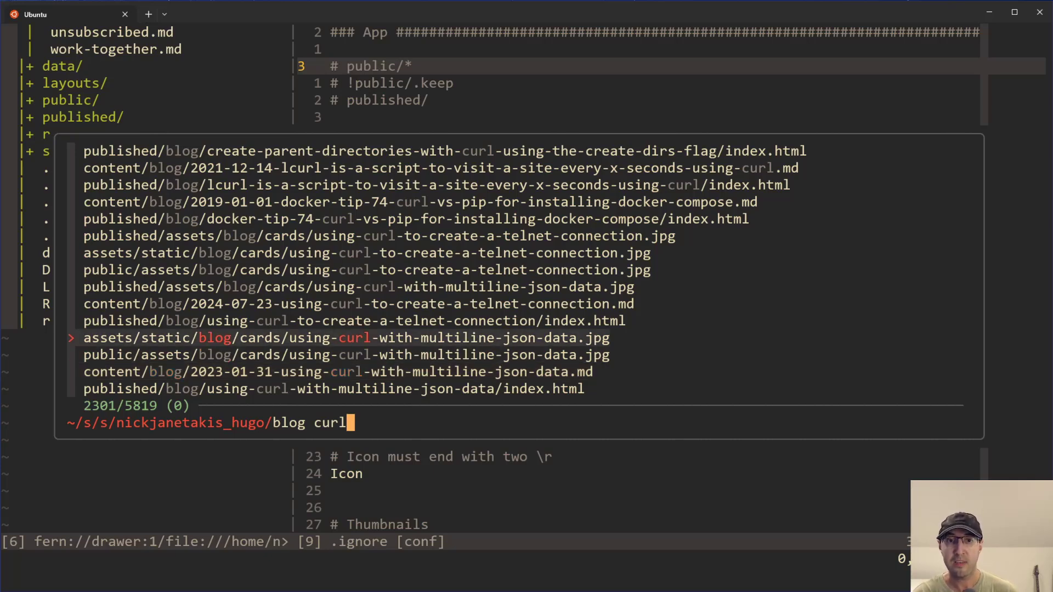
{"action": "key", "text": "Down"}
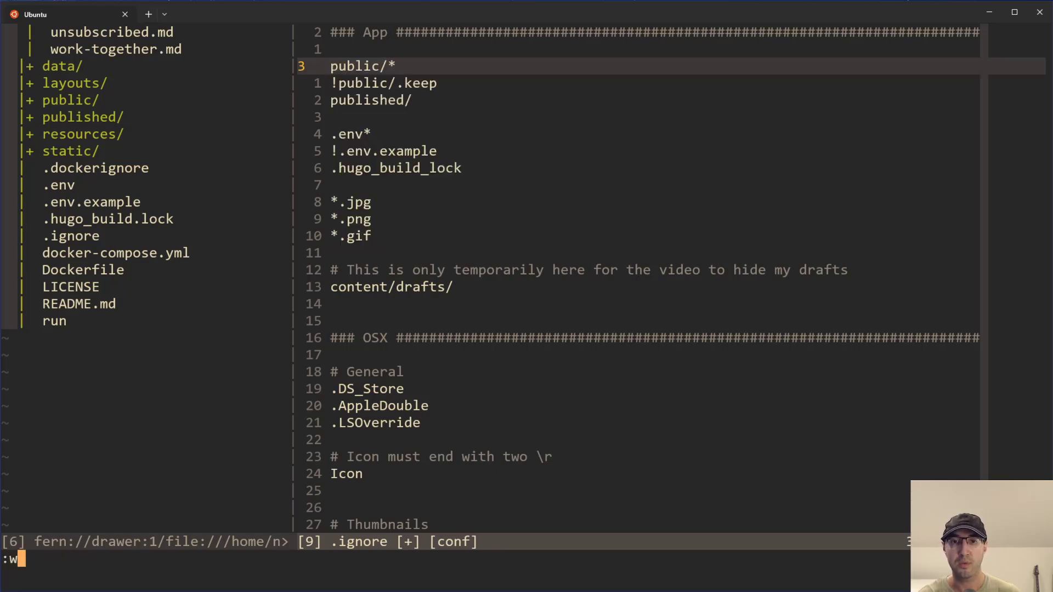
- Search 'curl' again in fzf to confirm public, published and image files are hidden
{"action": "type", "text": "curl"}
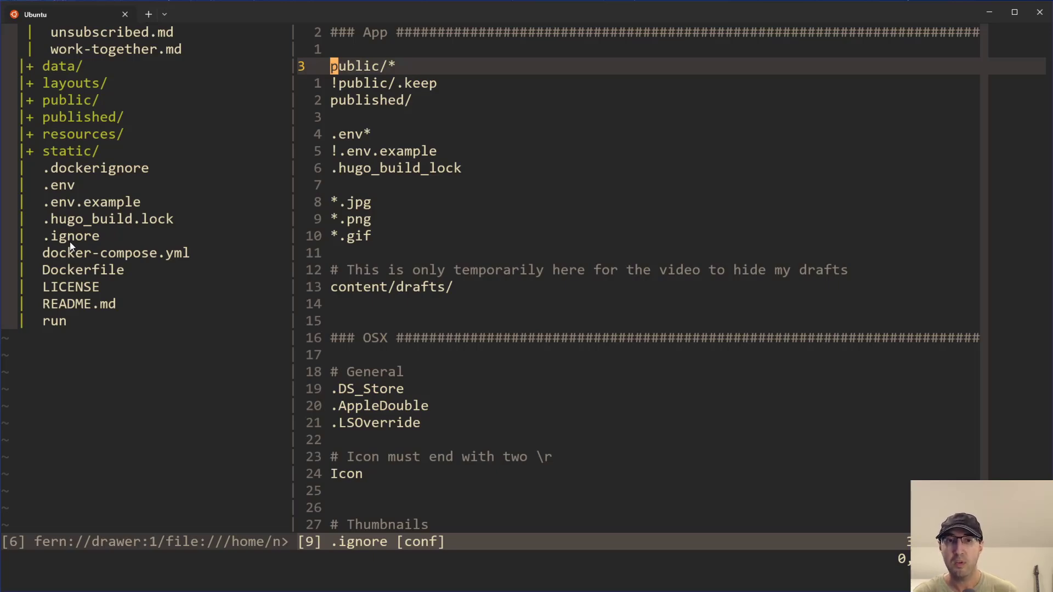
{"action": "mouse_move", "coordinate": [74, 241]}
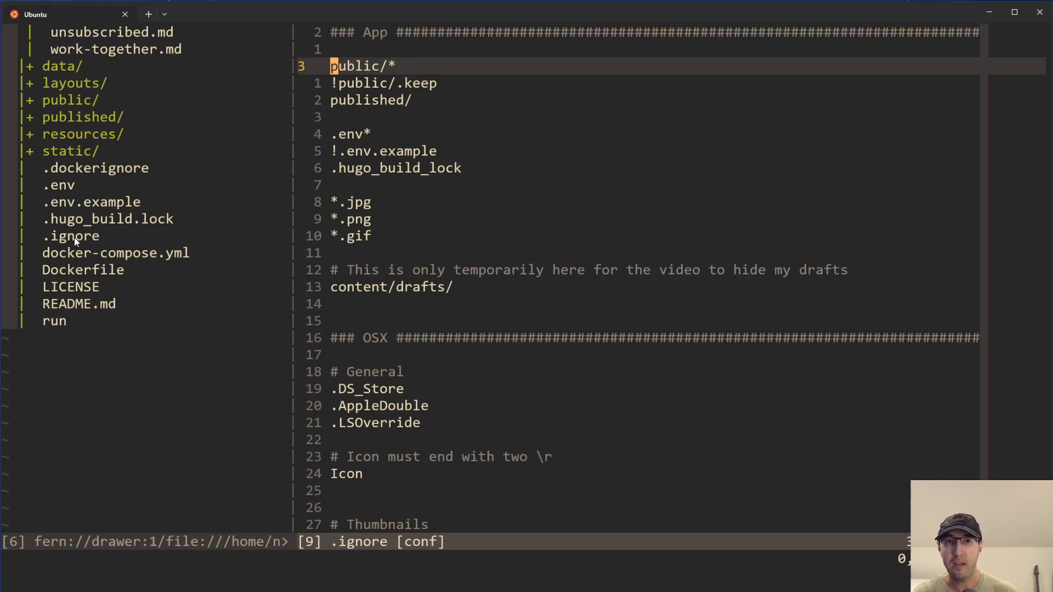
{"action": "mouse_move", "coordinate": [90, 240]}
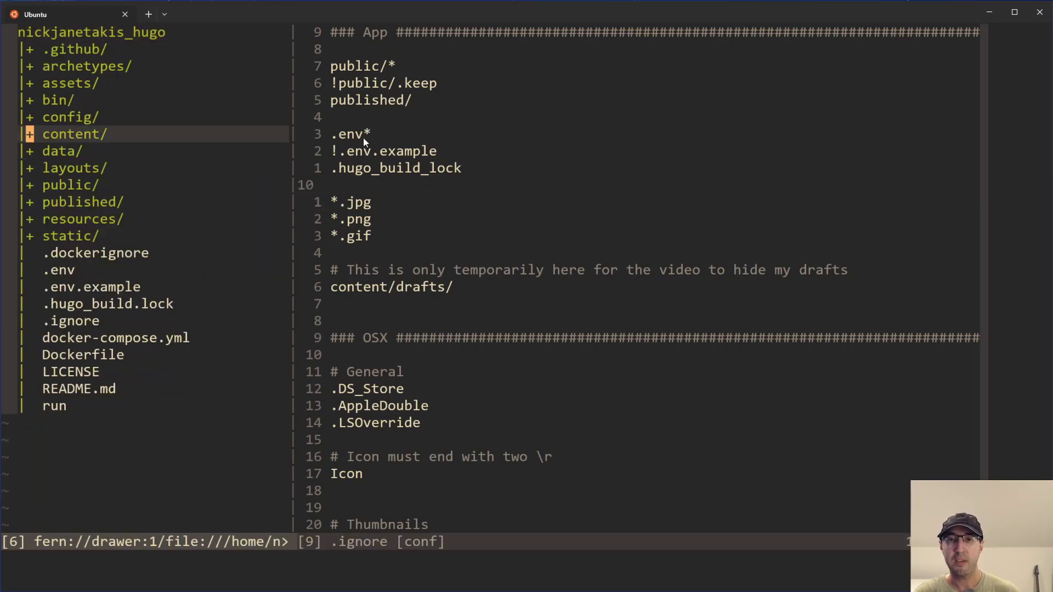
{"action": "mouse_move", "coordinate": [601, 216]}
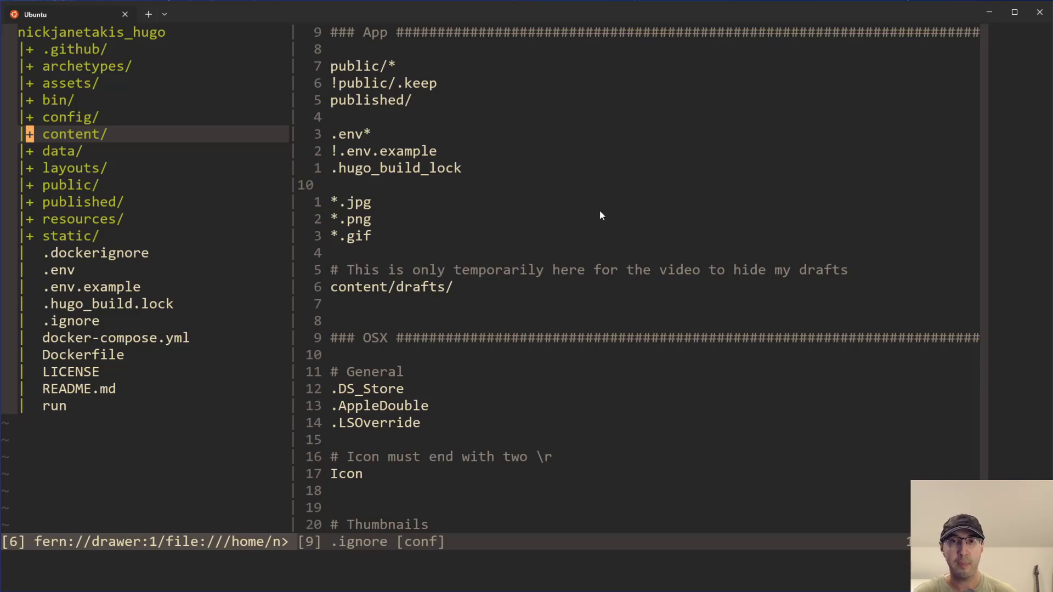
{"action": "mouse_move", "coordinate": [607, 207]}
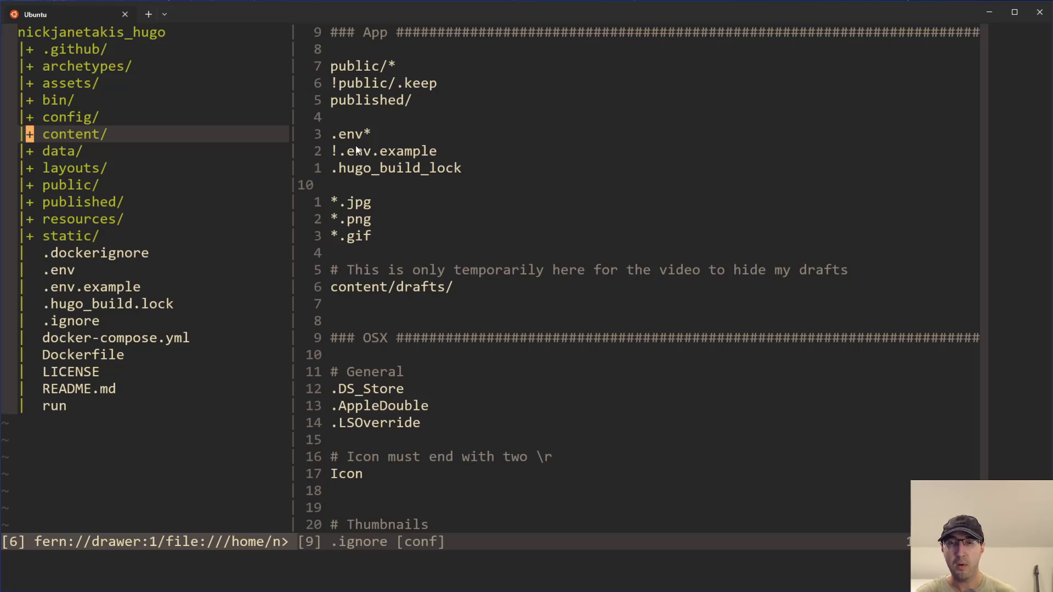
{"action": "mouse_move", "coordinate": [612, 198]}
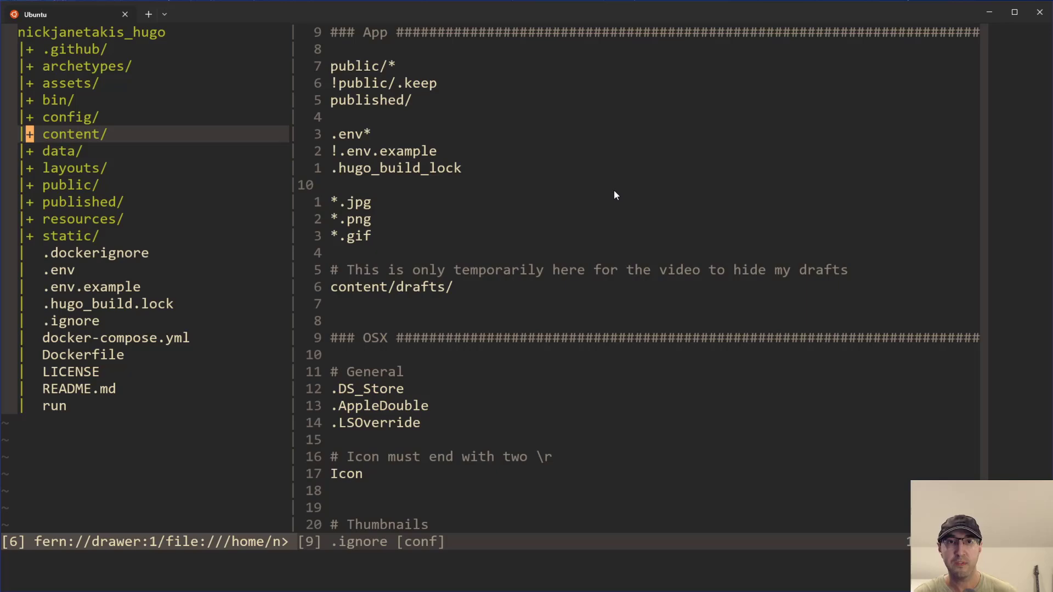
{"action": "mouse_move", "coordinate": [492, 191]}
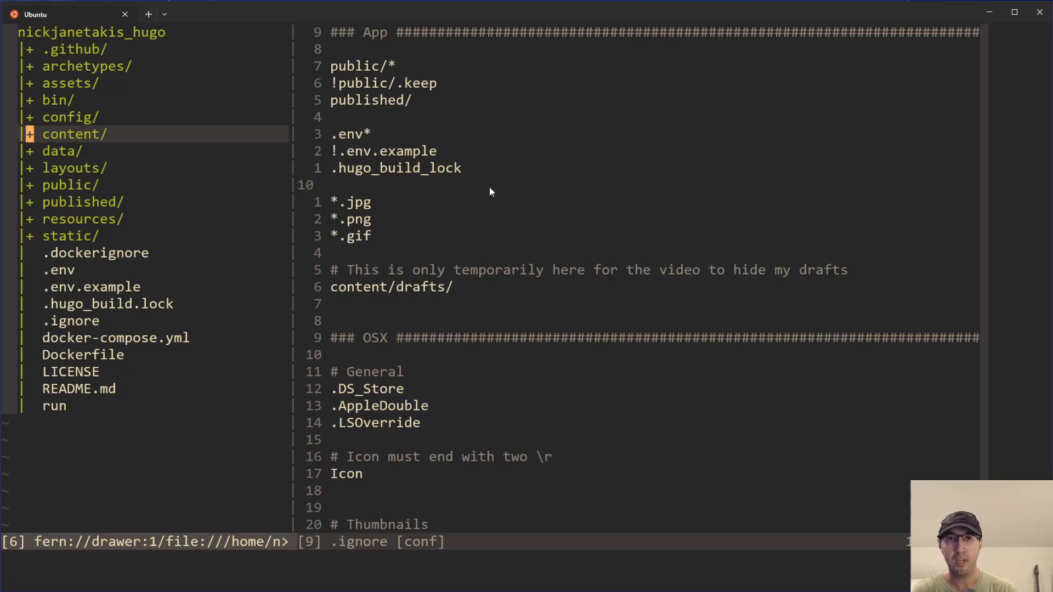
{"action": "mouse_move", "coordinate": [271, 253]}
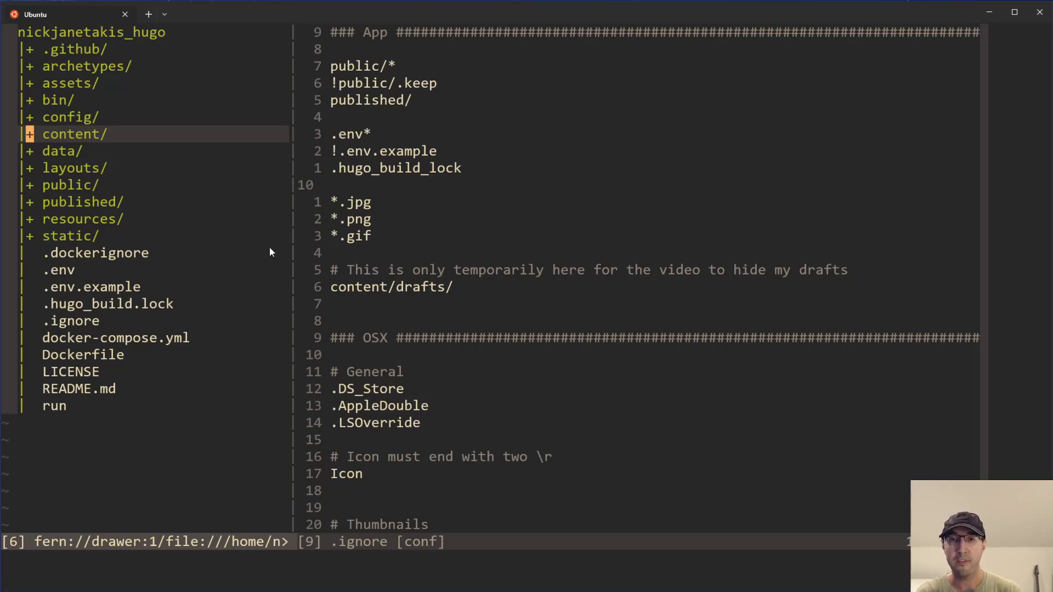